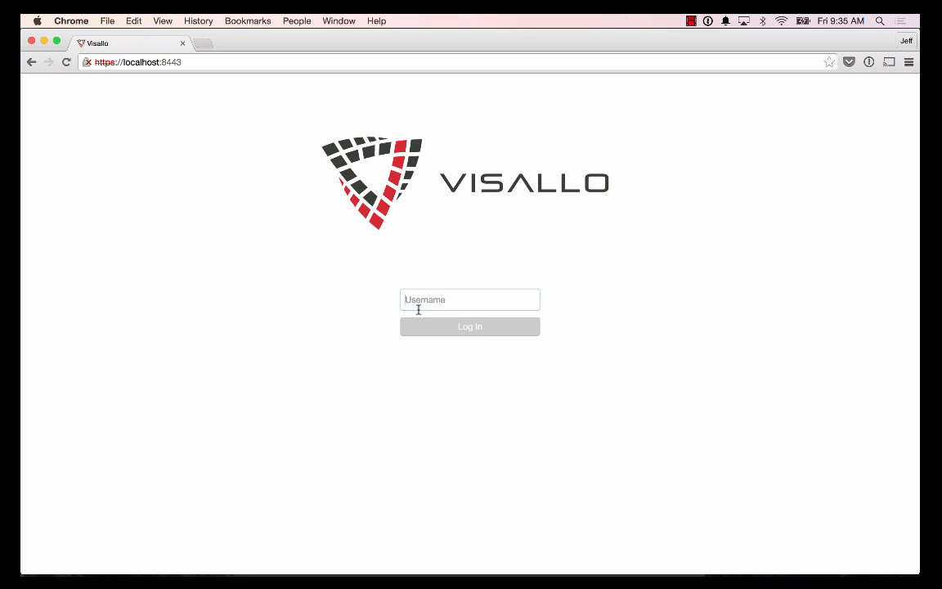
# Sign in as investigator and show the workspaces list with Investigation 001.
pyautogui.write('Investi')
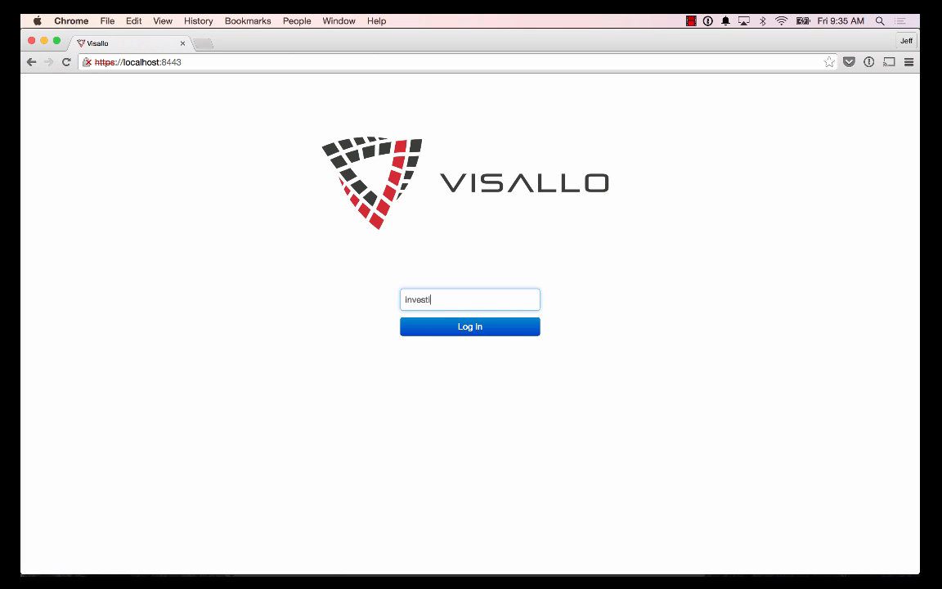
pyautogui.click(469, 327)
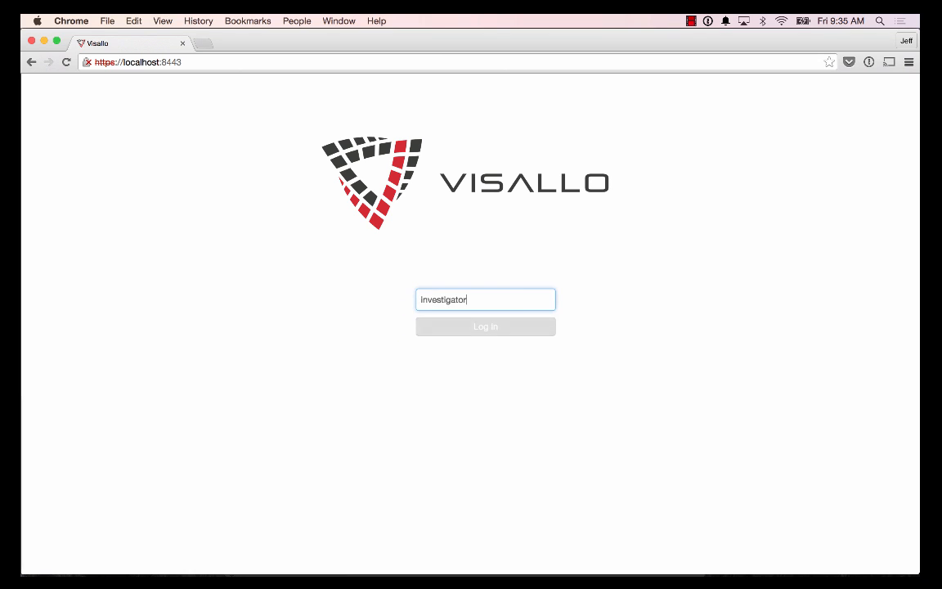
pyautogui.click(484, 328)
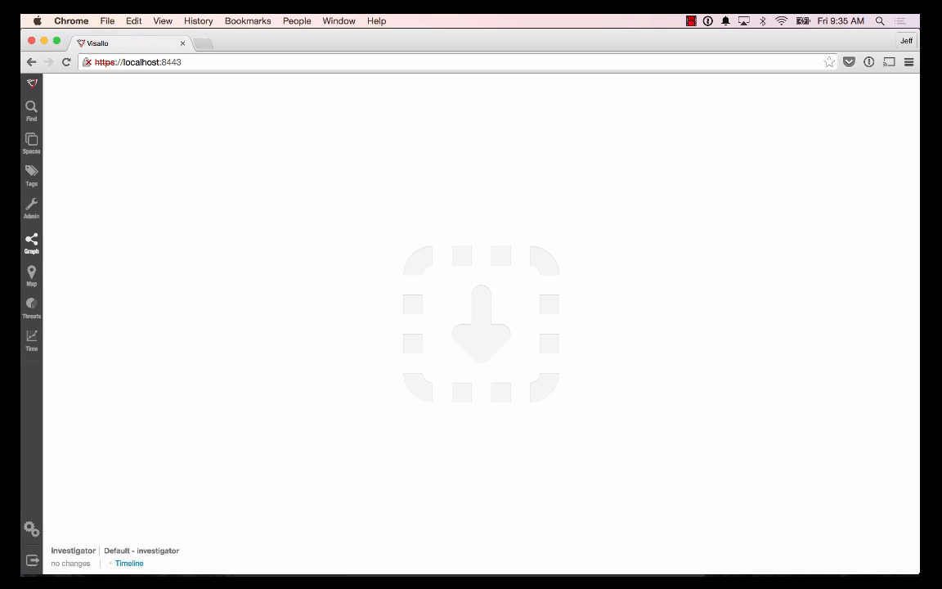
pyautogui.click(31, 144)
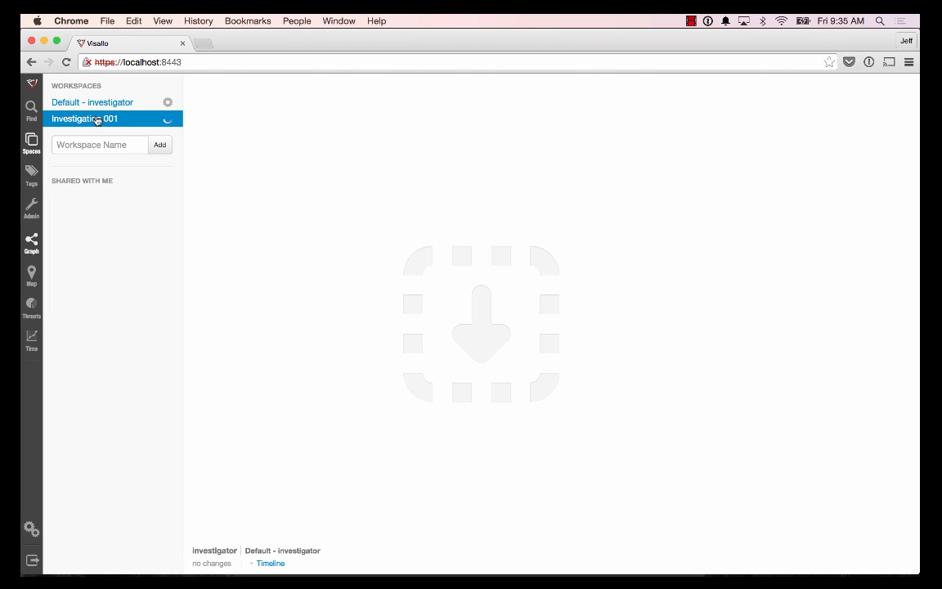
# Switch to the Investigation 001 workspace to show Employee 0001's graph and 401k summary.
pyautogui.click(85, 117)
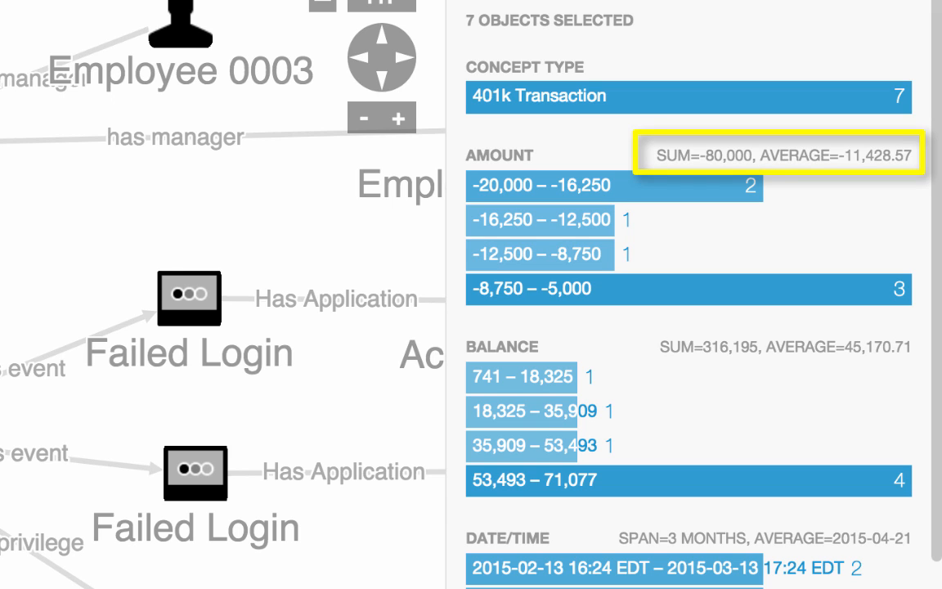
pyautogui.moveTo(779, 538)
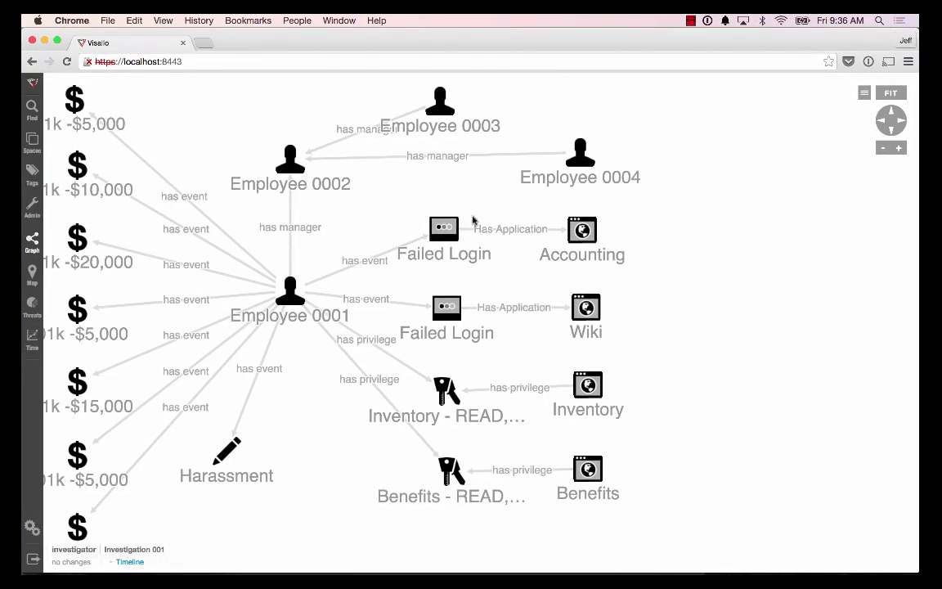
# Find paths from Wiki to Employee 0001 within 4 hops and add the connecting privilege entity.
pyautogui.click(445, 229)
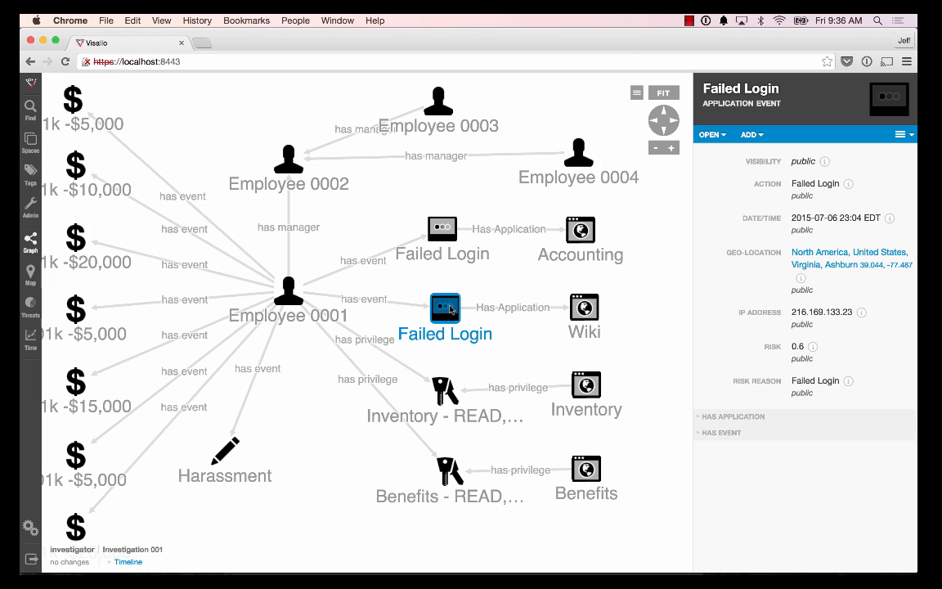
pyautogui.click(584, 308)
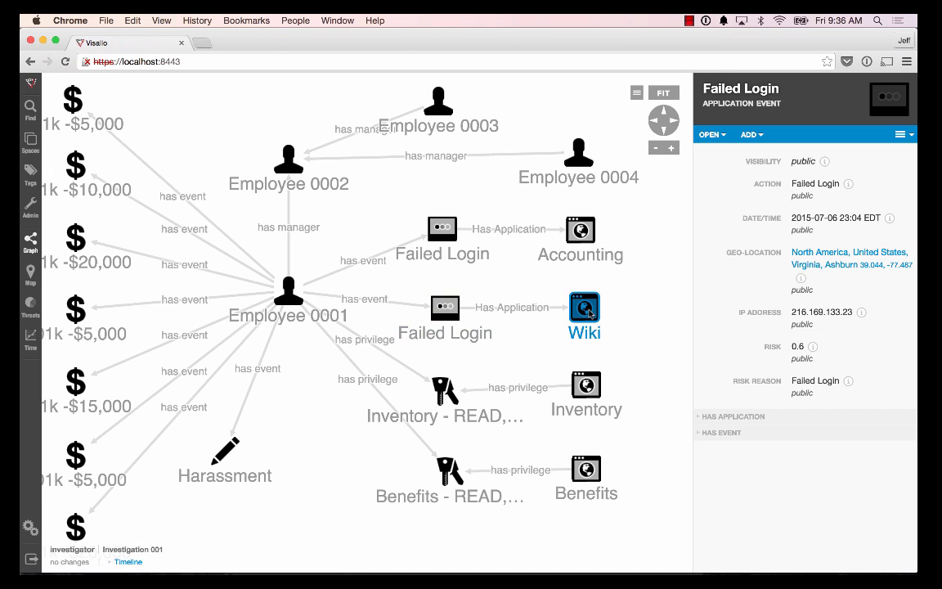
pyautogui.click(584, 308)
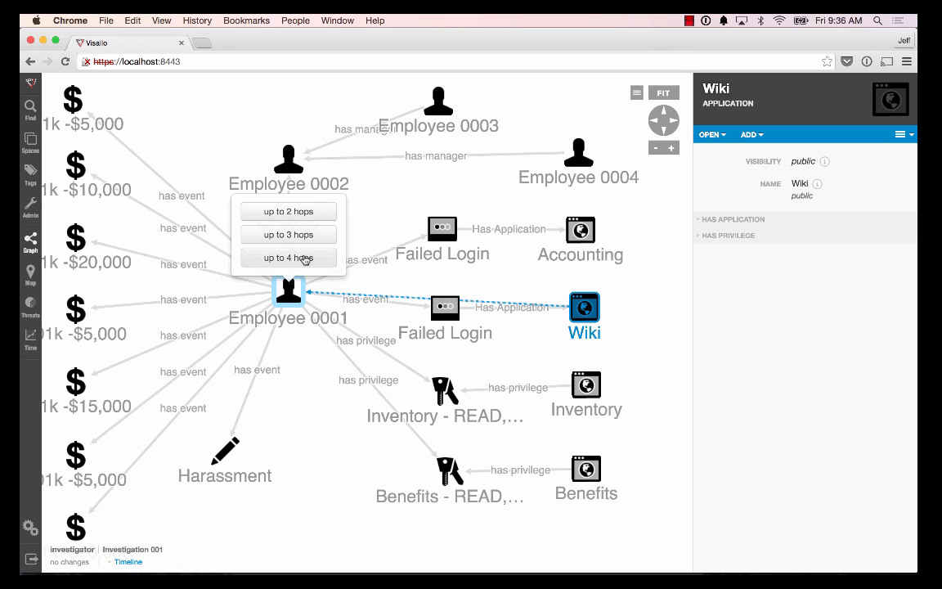
pyautogui.click(287, 258)
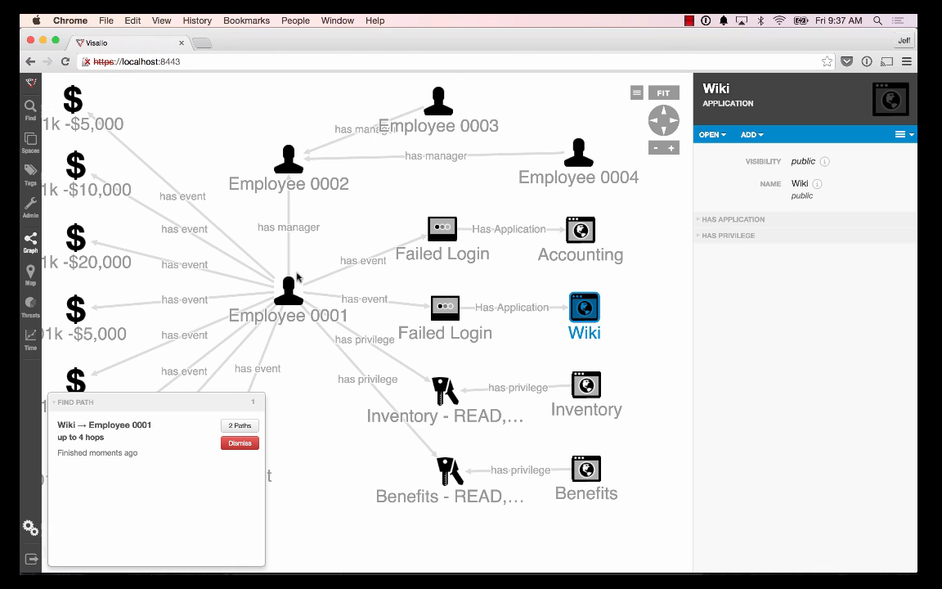
pyautogui.click(239, 426)
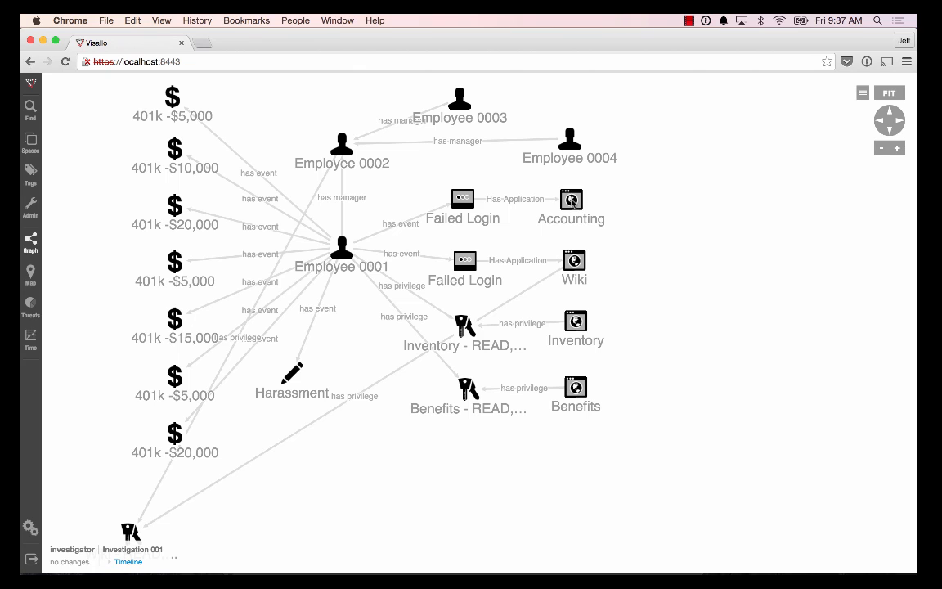
# Start a path search from Accounting to Employee 0001 limited to 4 hops.
pyautogui.click(570, 200)
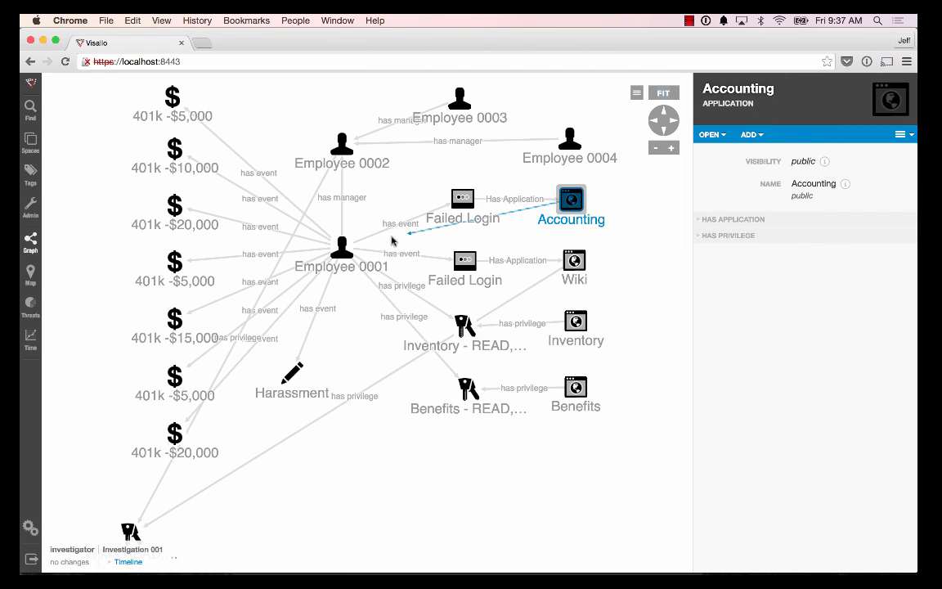
pyautogui.rightClick(342, 247)
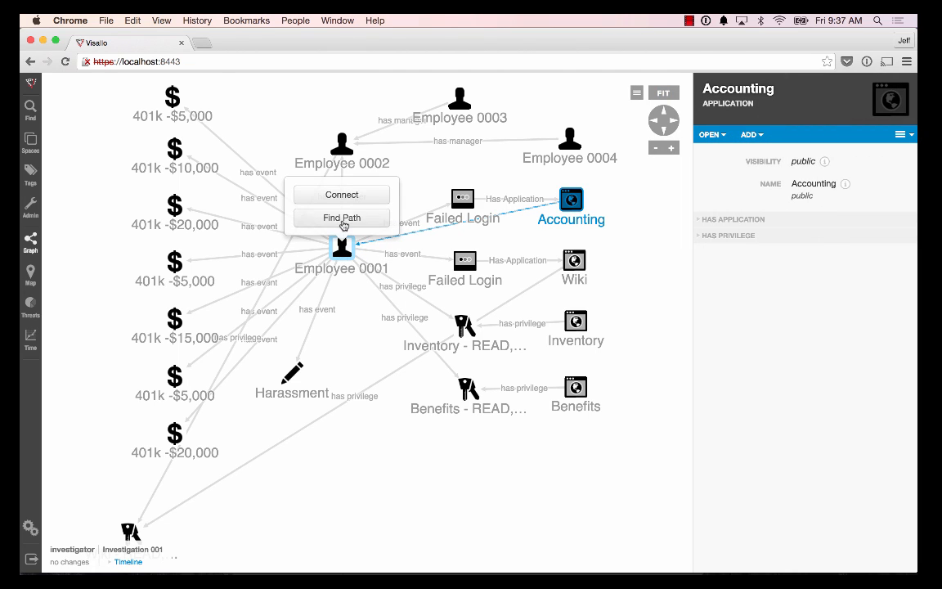
pyautogui.click(340, 216)
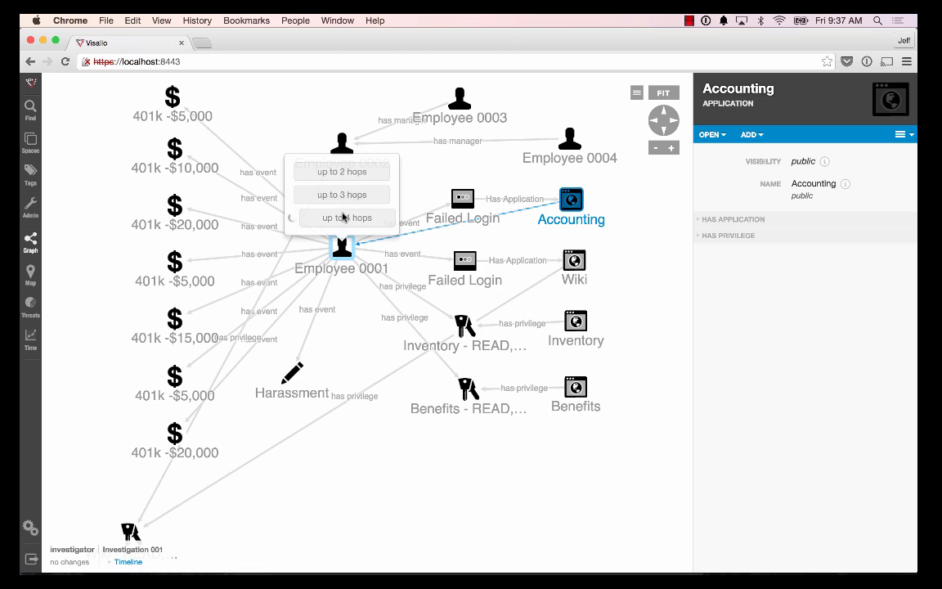
pyautogui.click(340, 218)
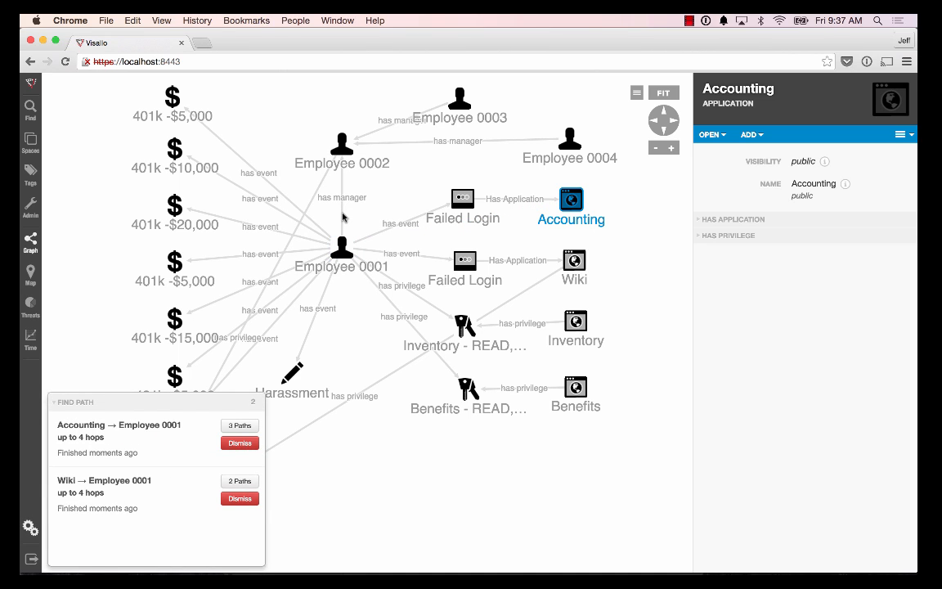
# Highlight the 2 found paths and add their two privilege entities to the workspace.
pyautogui.click(239, 425)
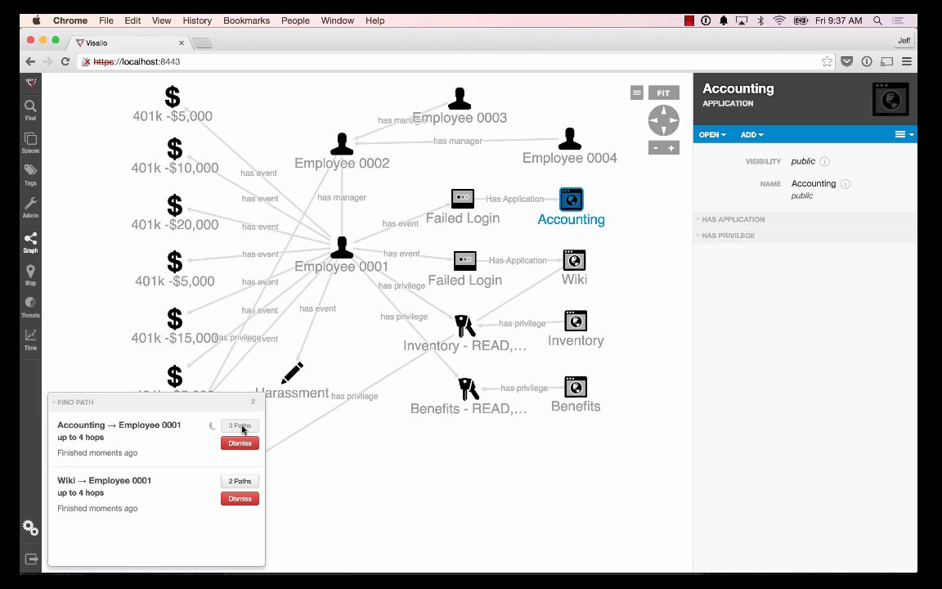
pyautogui.click(239, 425)
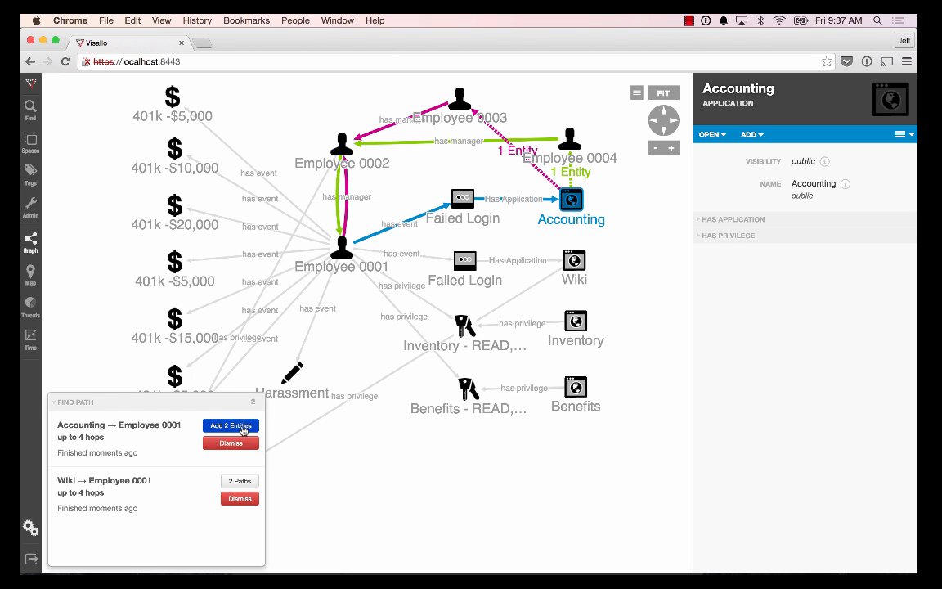
pyautogui.click(229, 426)
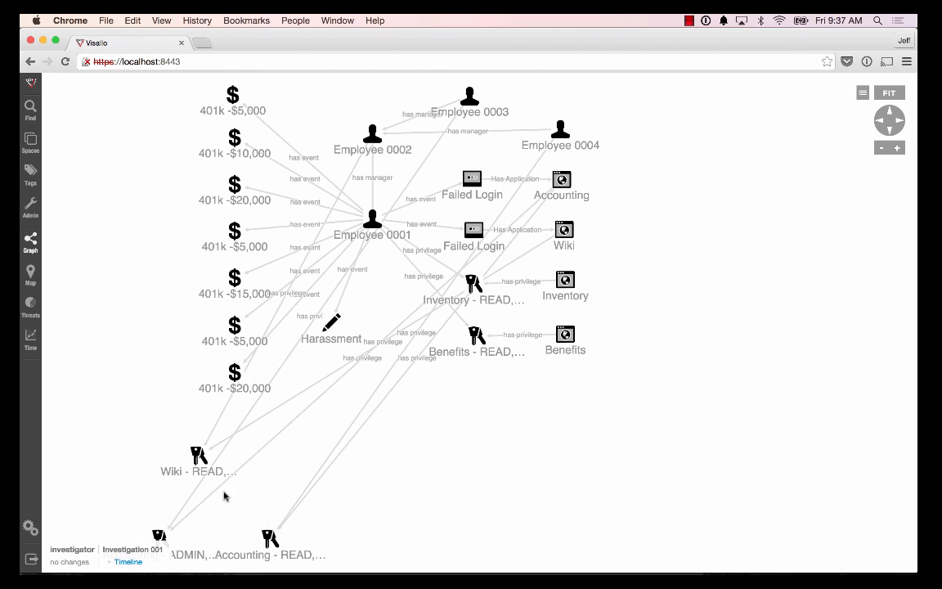
# Move Wiki - READ, Accounting - ADMIN and Accounting - READ beside Wiki, Employee 0004 and Accounting.
pyautogui.moveTo(199, 455); pyautogui.dragTo(580, 297)
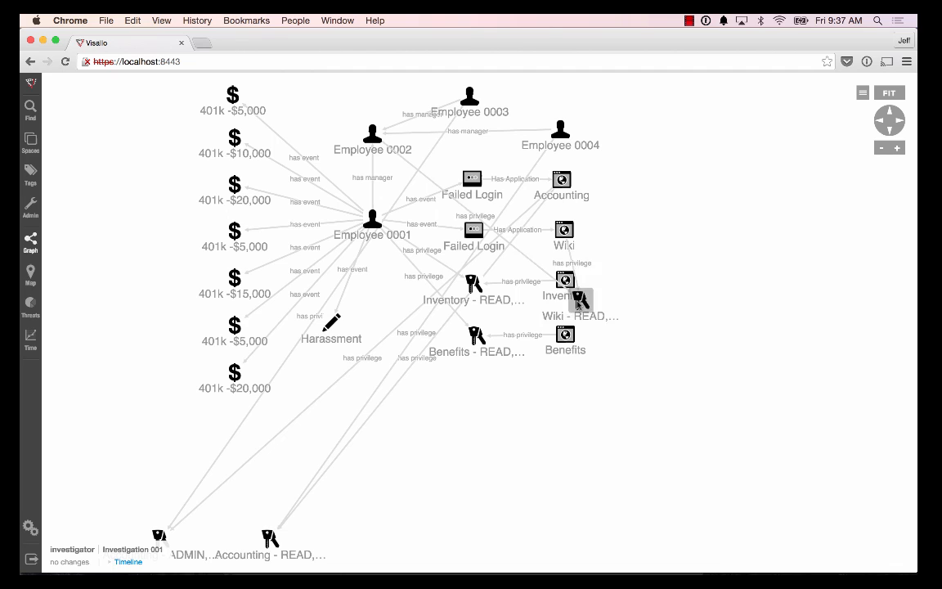
pyautogui.moveTo(581, 301); pyautogui.dragTo(659, 229)
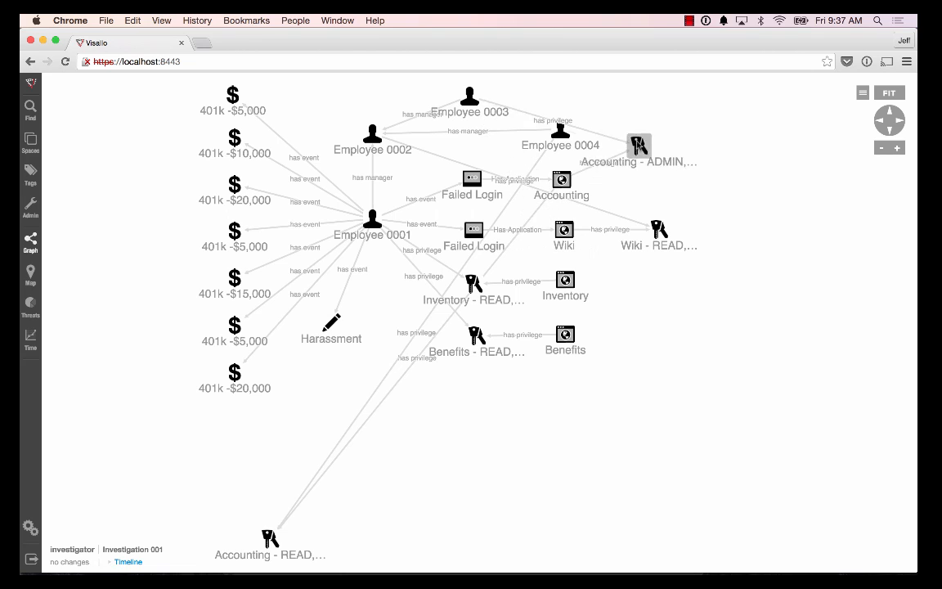
pyautogui.moveTo(639, 145); pyautogui.dragTo(702, 118)
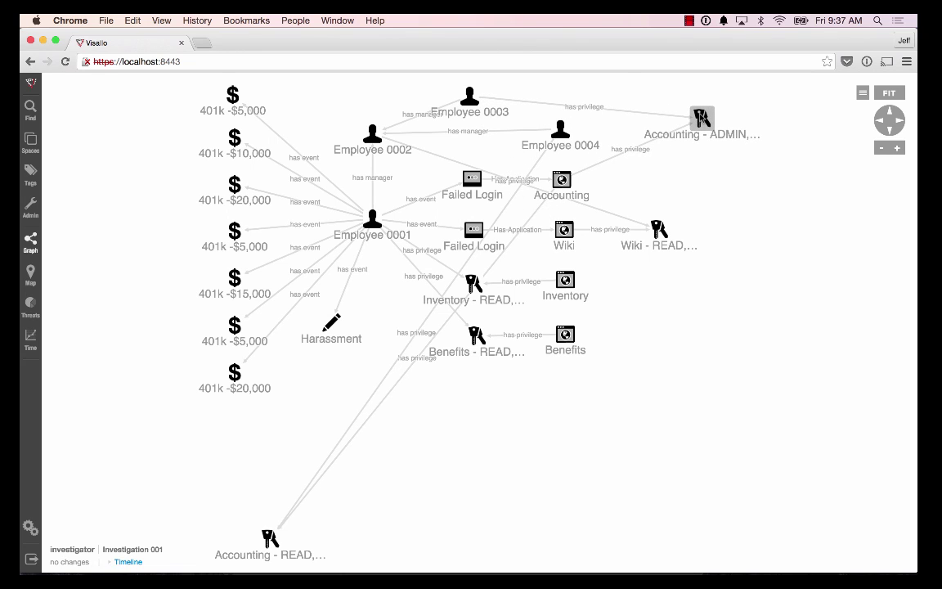
pyautogui.moveTo(270, 538); pyautogui.dragTo(564, 270)
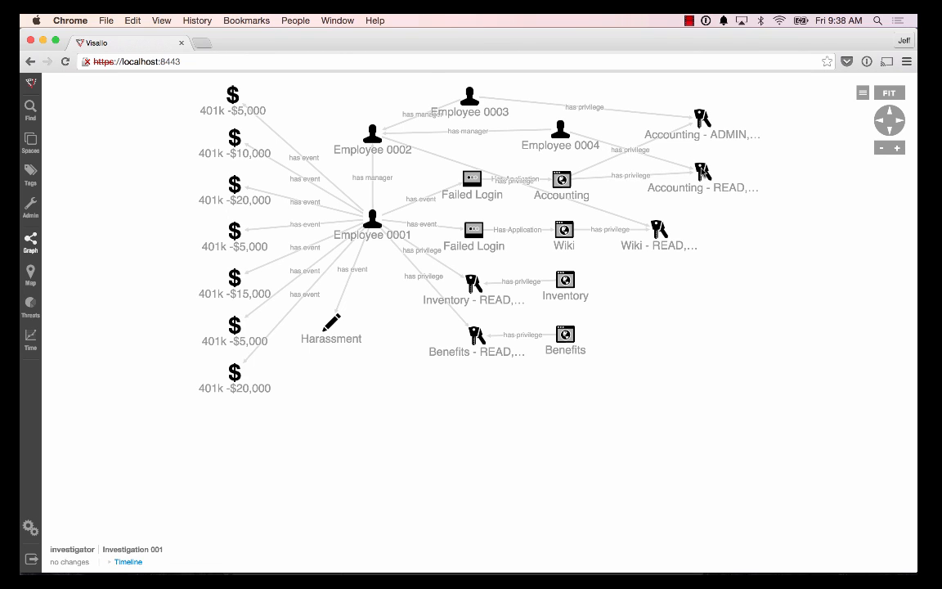
pyautogui.moveTo(477, 183)
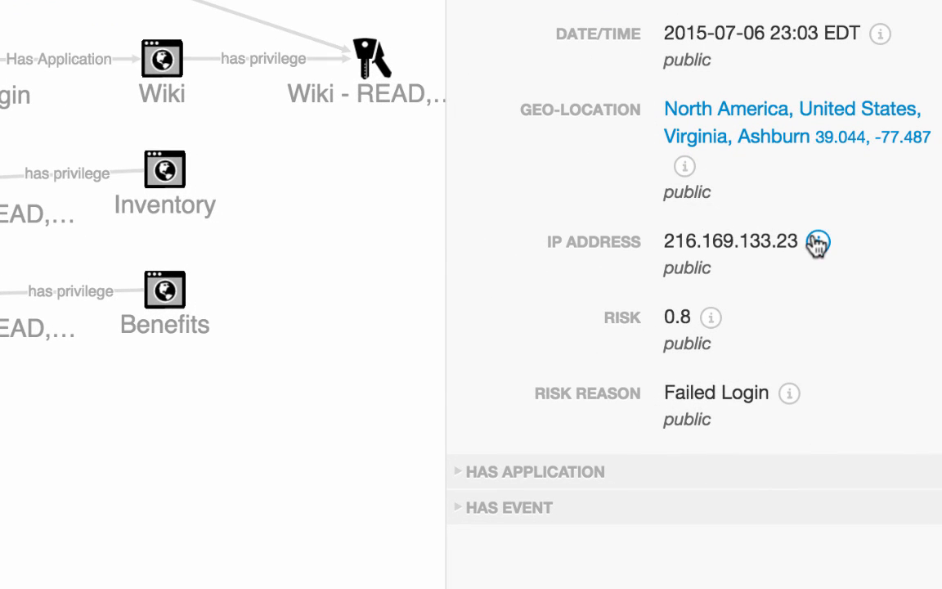
# Search for items sharing the failed login's IP address and select the Remote Access results.
pyautogui.click(818, 242)
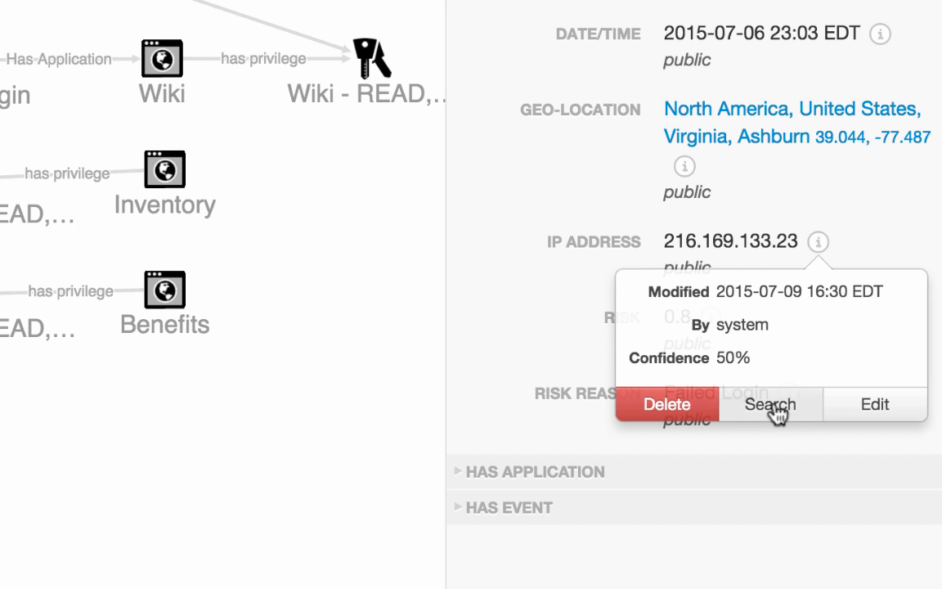
pyautogui.click(769, 404)
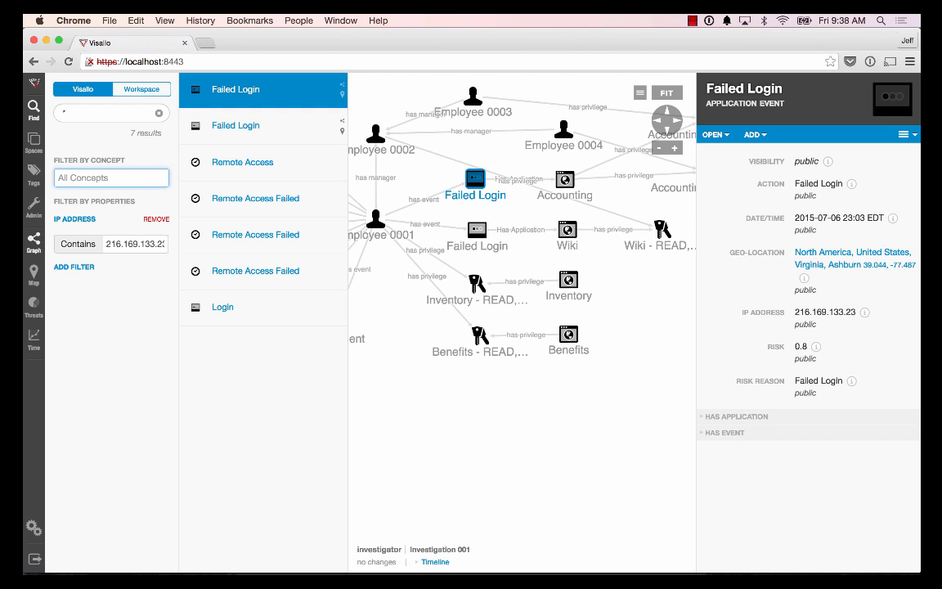
pyautogui.moveTo(242, 162)
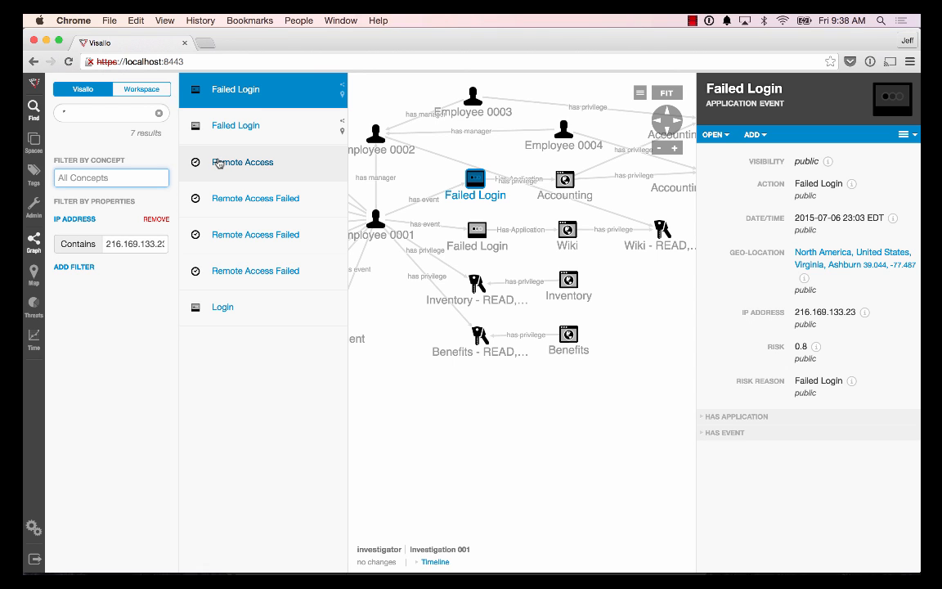
pyautogui.click(242, 162)
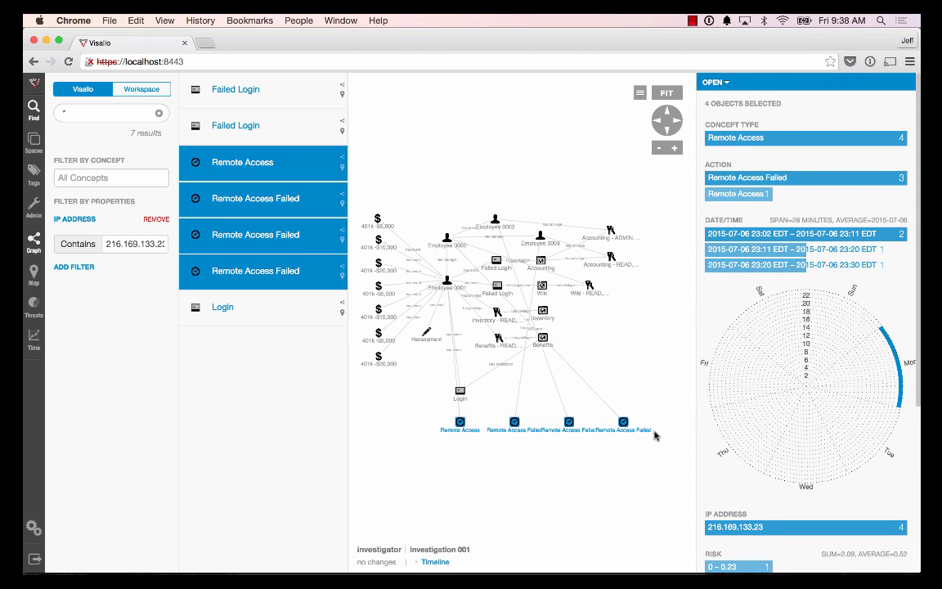
# Arrange the four remote-access events in a row above the employees.
pyautogui.moveTo(556, 425); pyautogui.dragTo(556, 177)
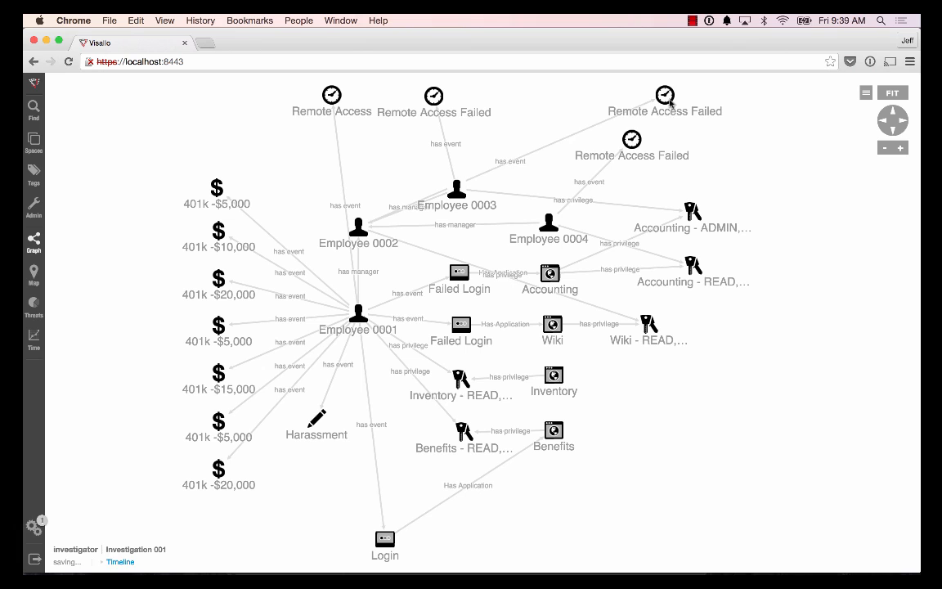
pyautogui.moveTo(664, 95); pyautogui.dragTo(283, 100)
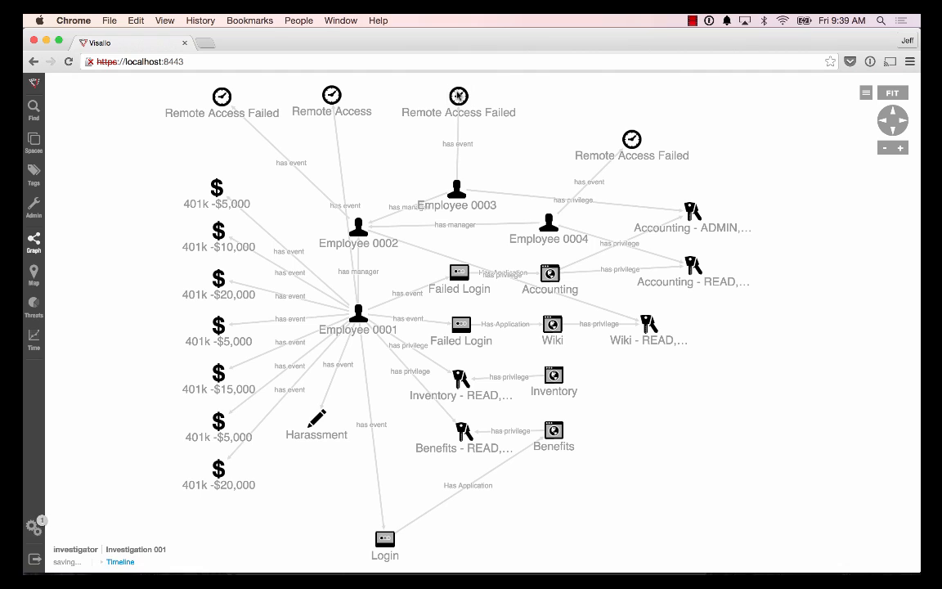
pyautogui.moveTo(146, 93)
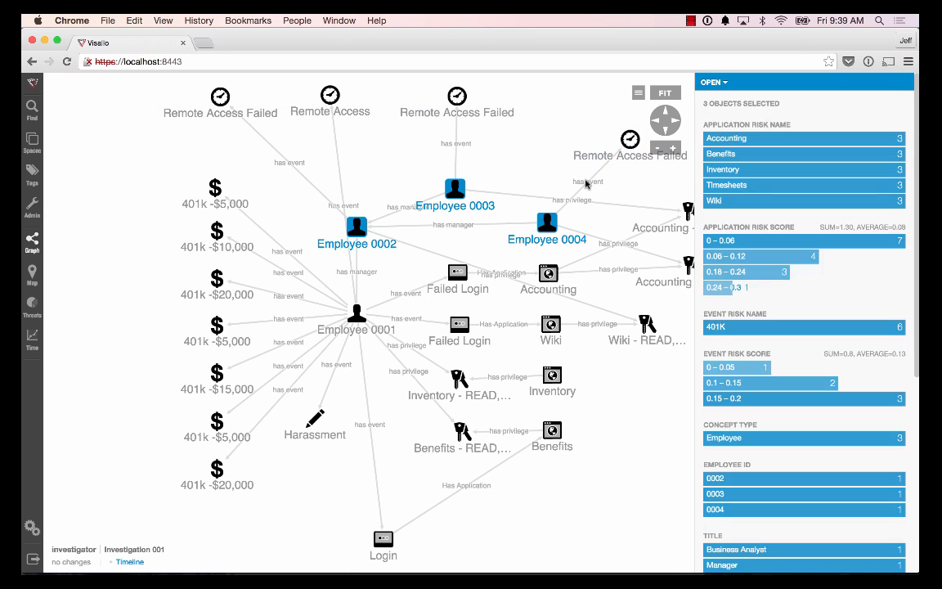
pyautogui.moveTo(618, 390)
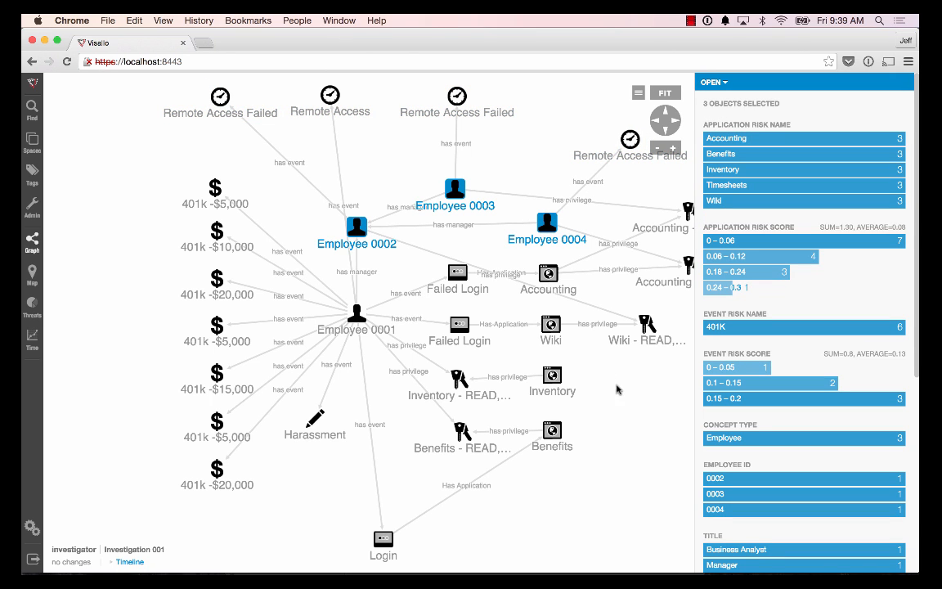
pyautogui.moveTo(623, 400)
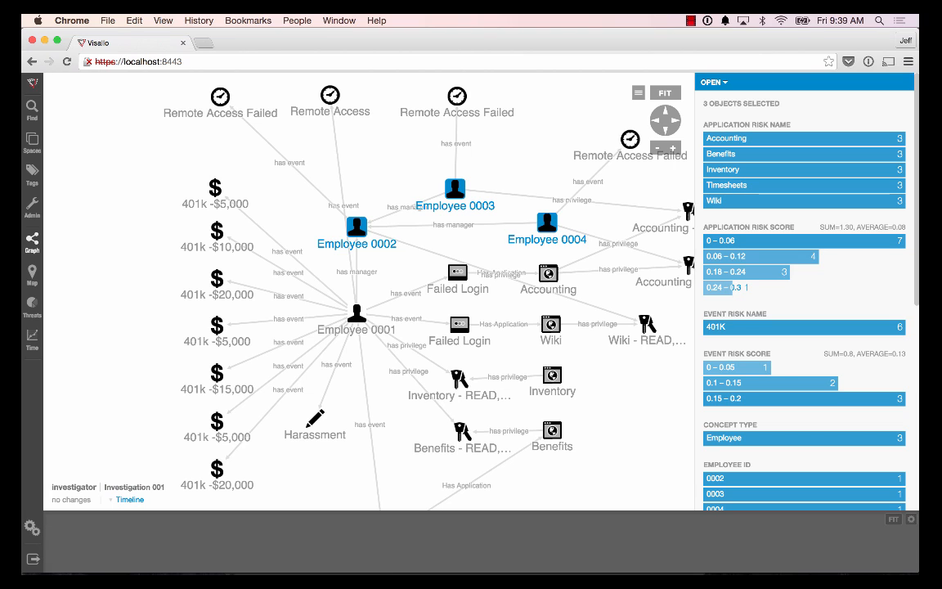
# Show the timeline of the six selected login and remote-access events.
pyautogui.click(131, 500)
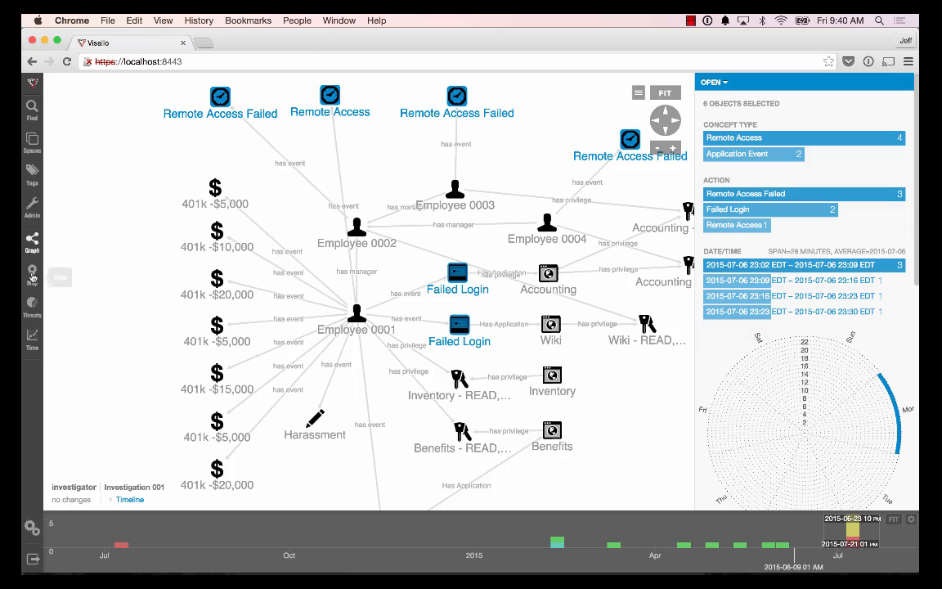
# View the items on the map and inspect the Employee 0001 and clustered Ashburn markers.
pyautogui.click(33, 271)
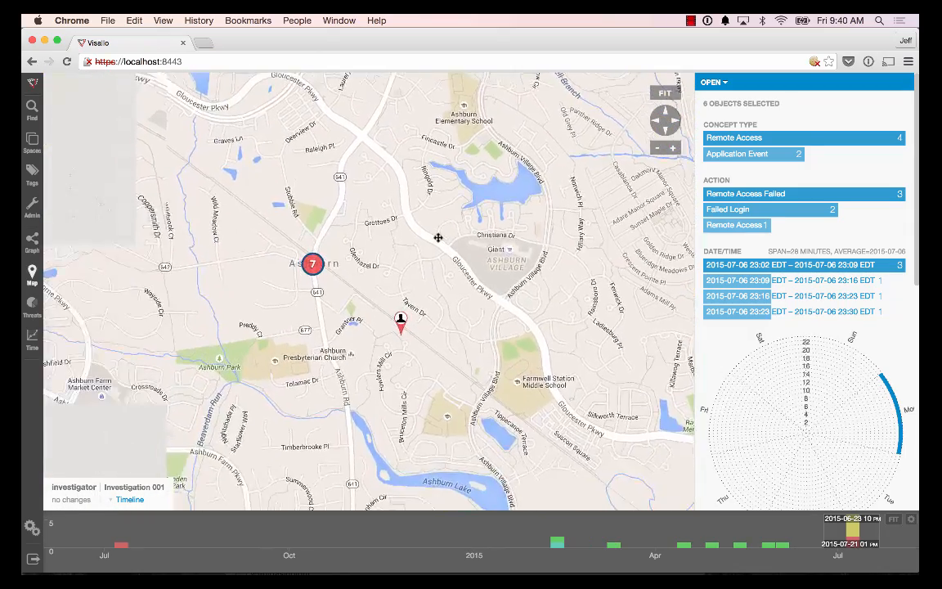
pyautogui.click(401, 319)
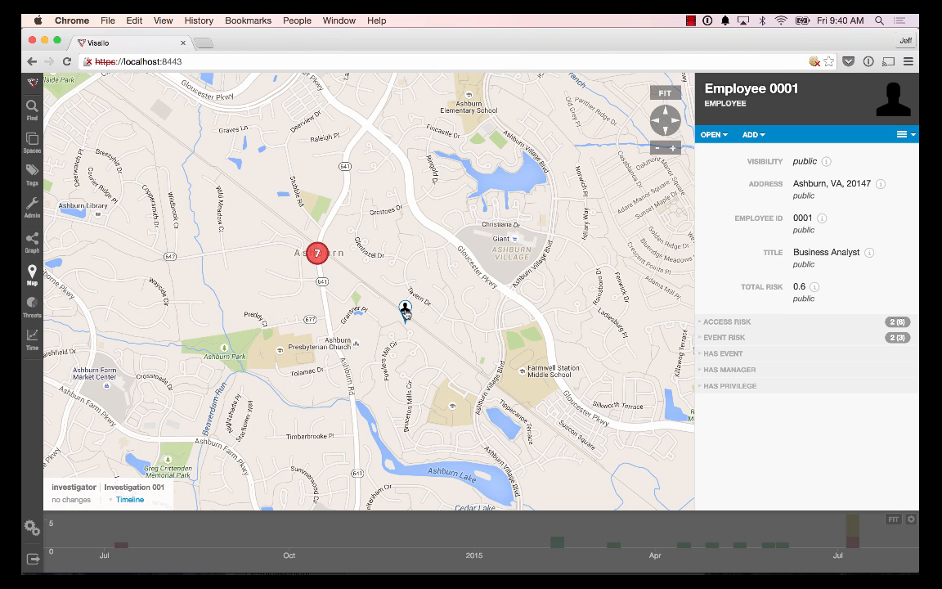
pyautogui.click(317, 252)
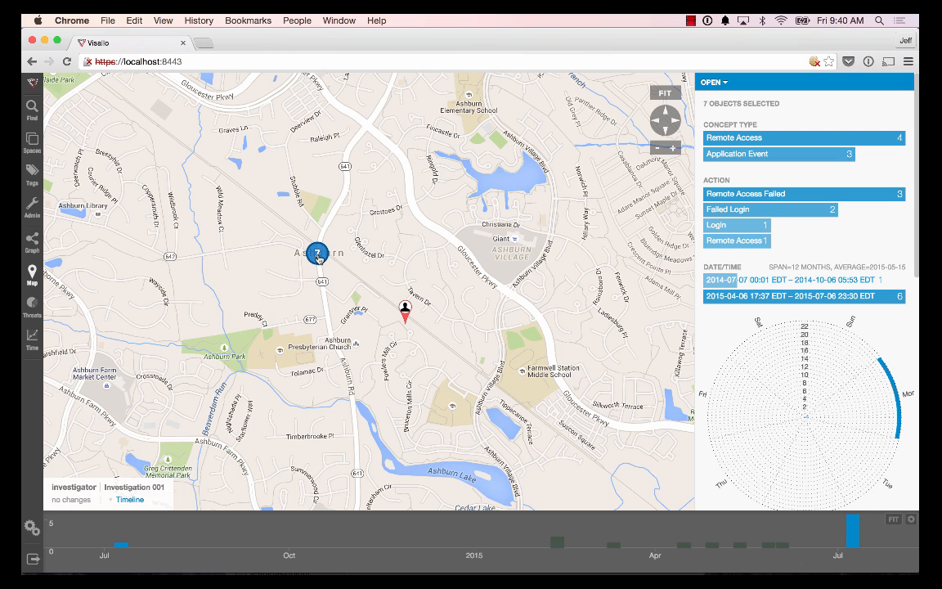
pyautogui.moveTo(33, 242)
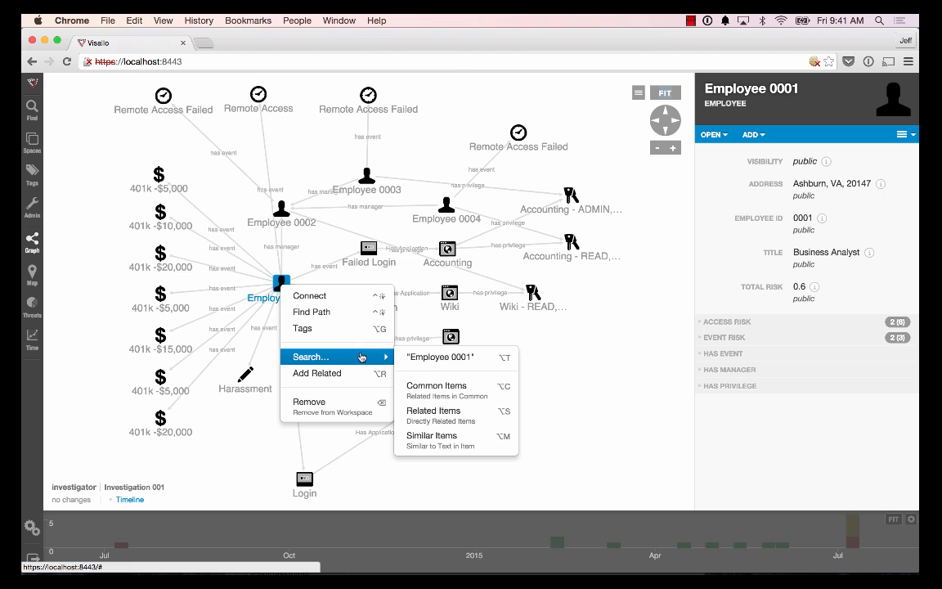
# Search items related to Employee 0001 filtered to the Event concept and add the results to the graph.
pyautogui.click(434, 409)
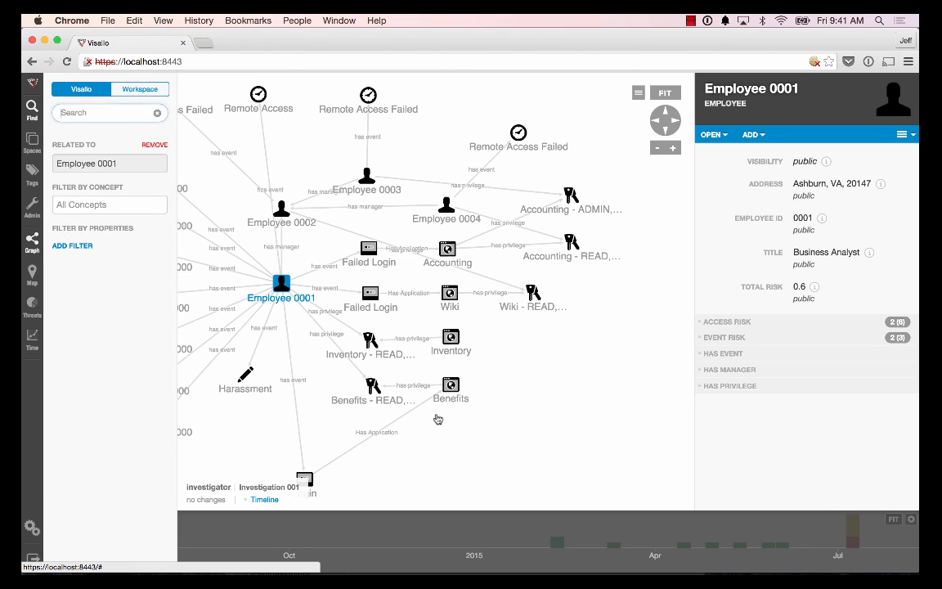
pyautogui.click(108, 221)
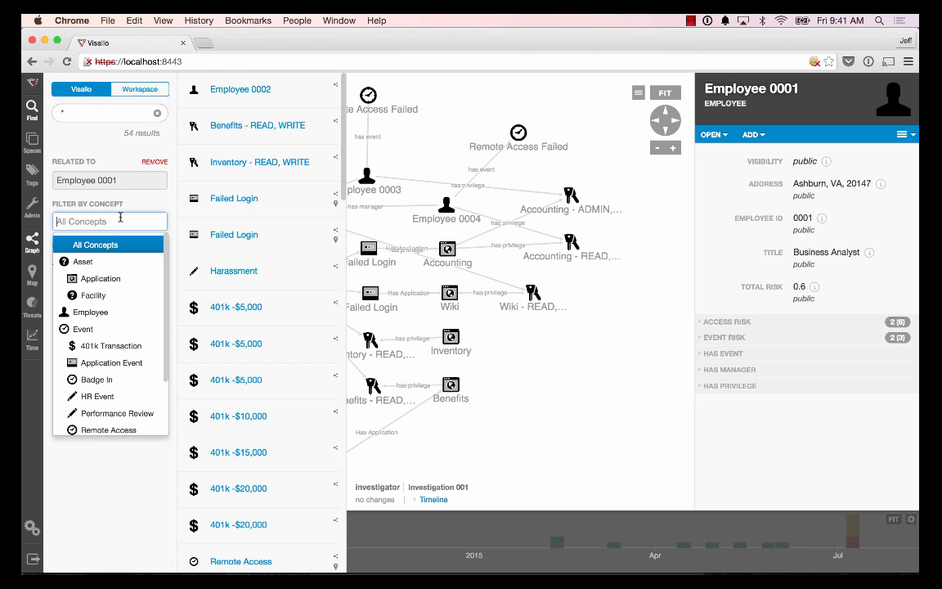
pyautogui.write('even')
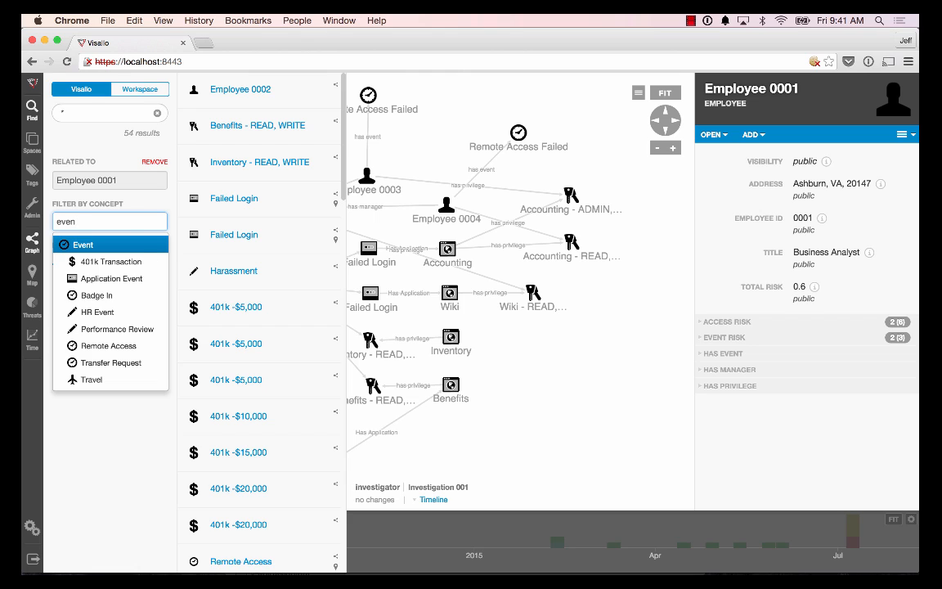
pyautogui.click(82, 243)
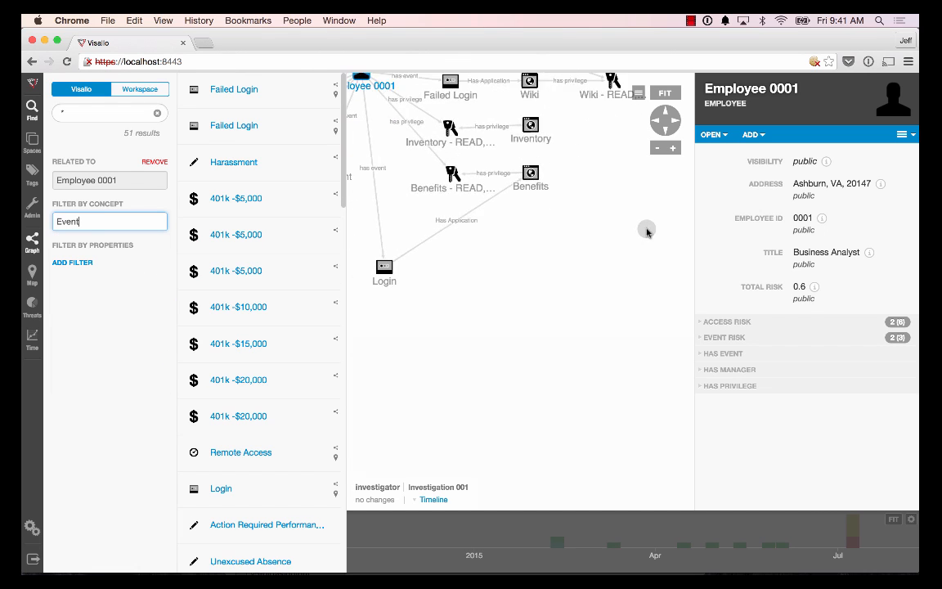
pyautogui.click(236, 88)
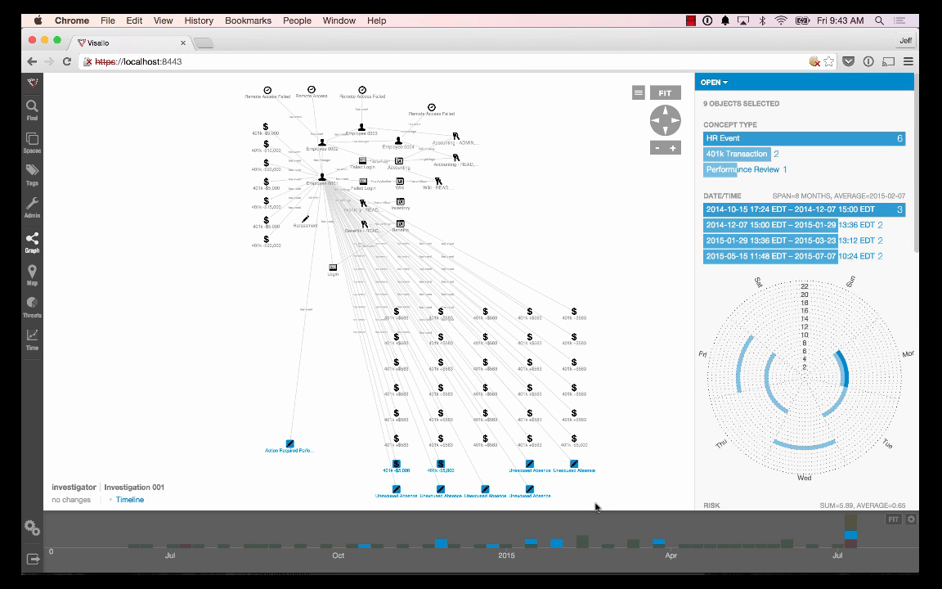
# Select the ten 401k transaction nodes to summarize their Amount, Balance and Date/Time histograms.
pyautogui.click(788, 137)
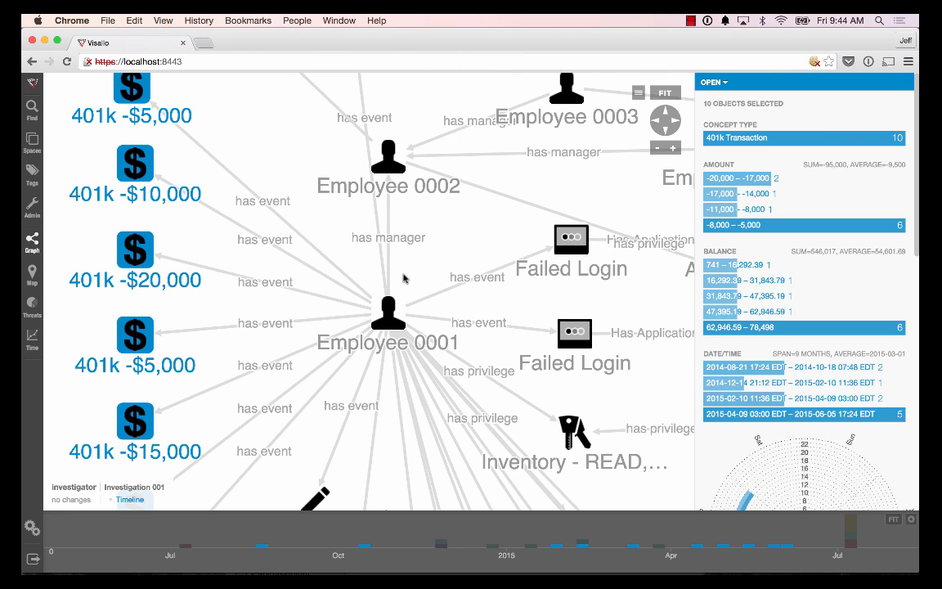
pyautogui.moveTo(59, 131)
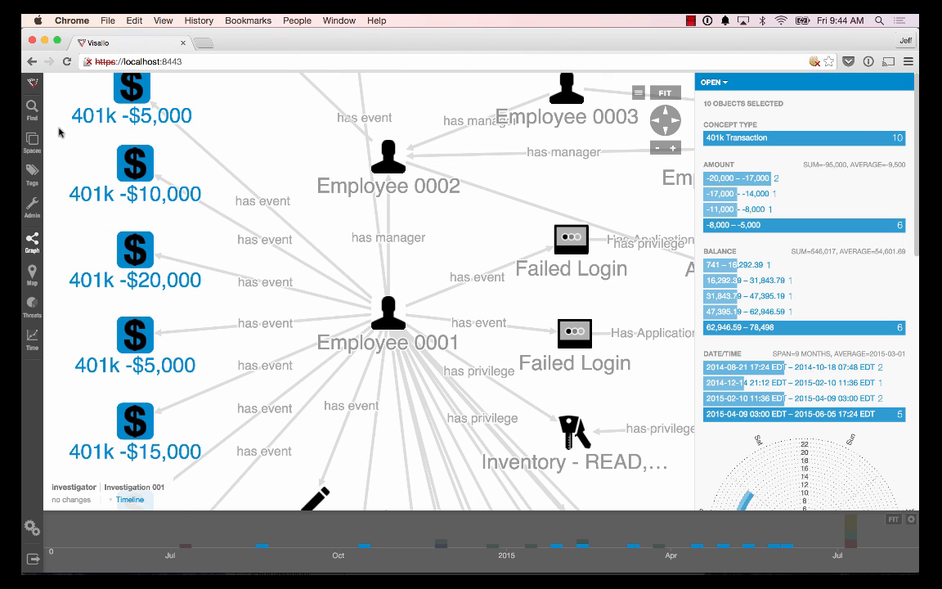
# Sign out and log in as the hr user to receive the shared Investigation 001.
pyautogui.click(32, 144)
pyautogui.write('hr')
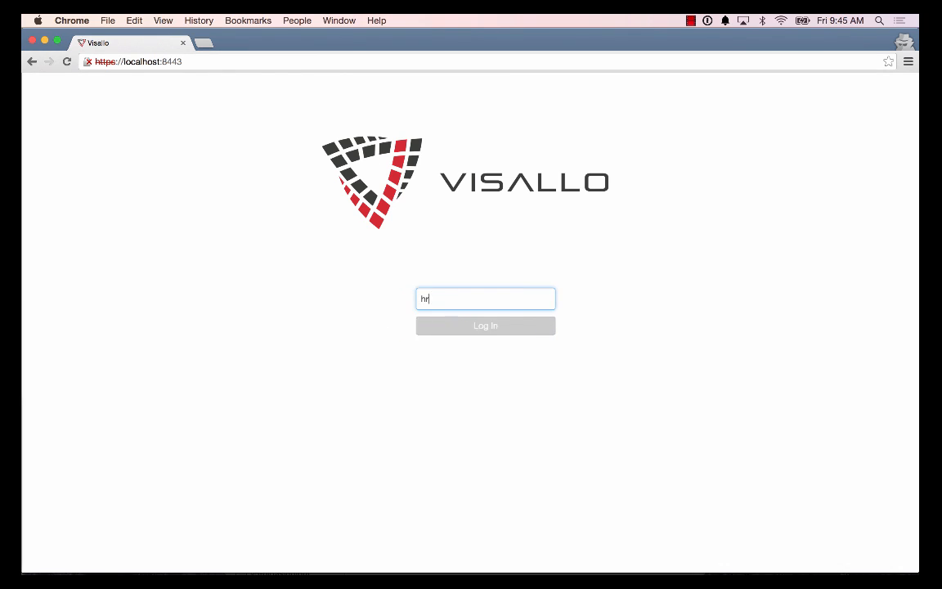
pyautogui.click(484, 326)
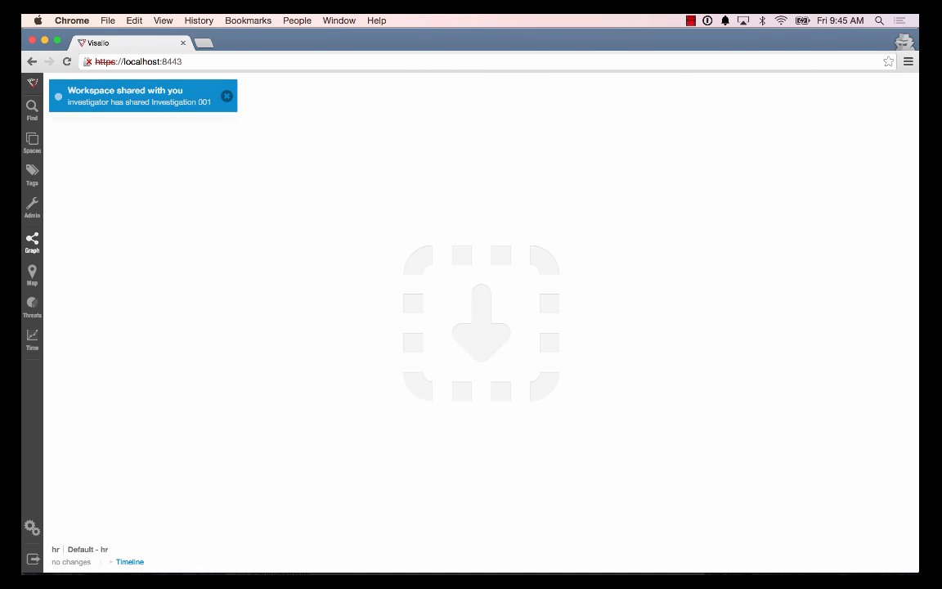
pyautogui.moveTo(137, 105)
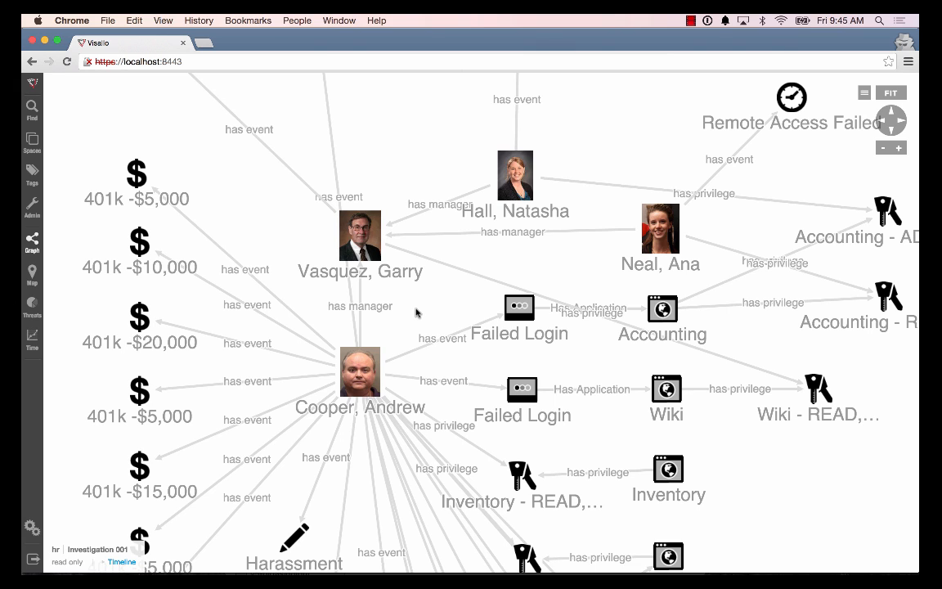
pyautogui.click(360, 372)
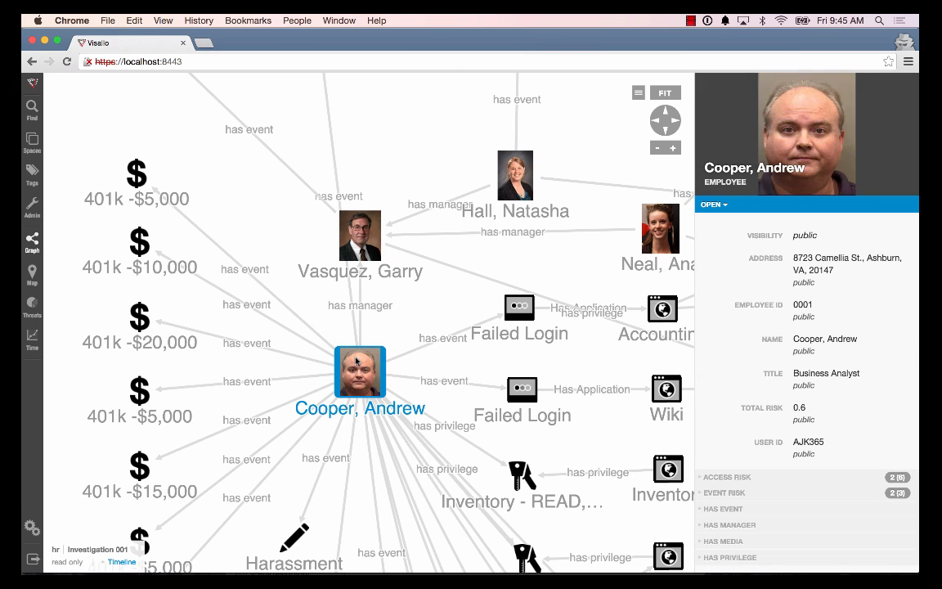
pyautogui.click(828, 263)
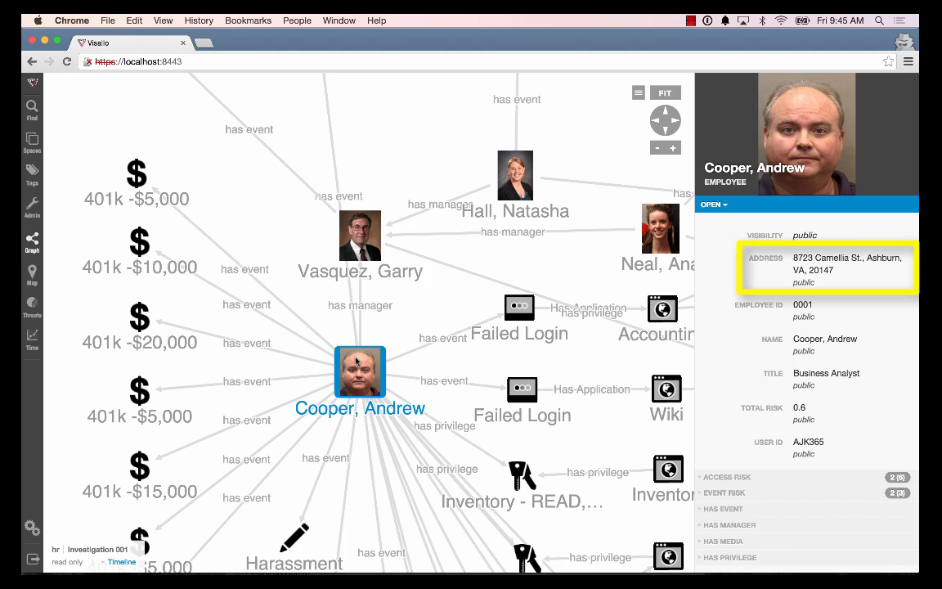